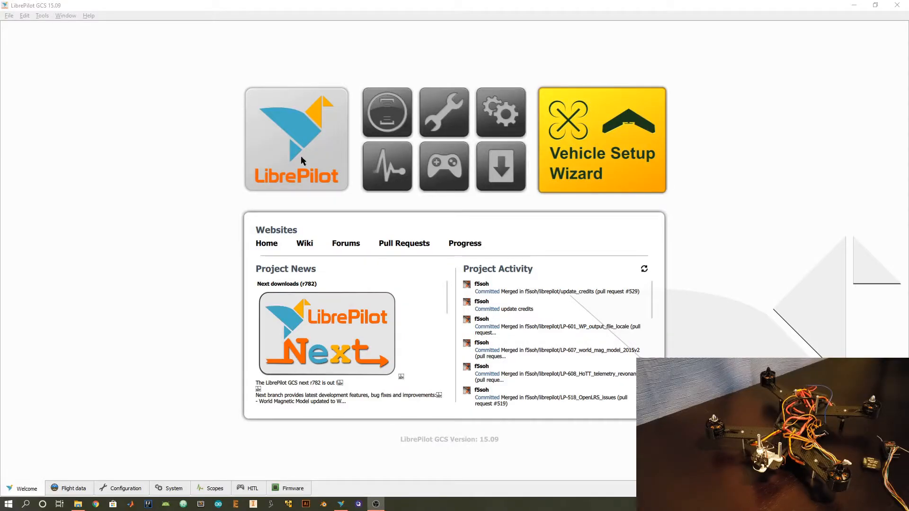
mouse_move(148, 145)
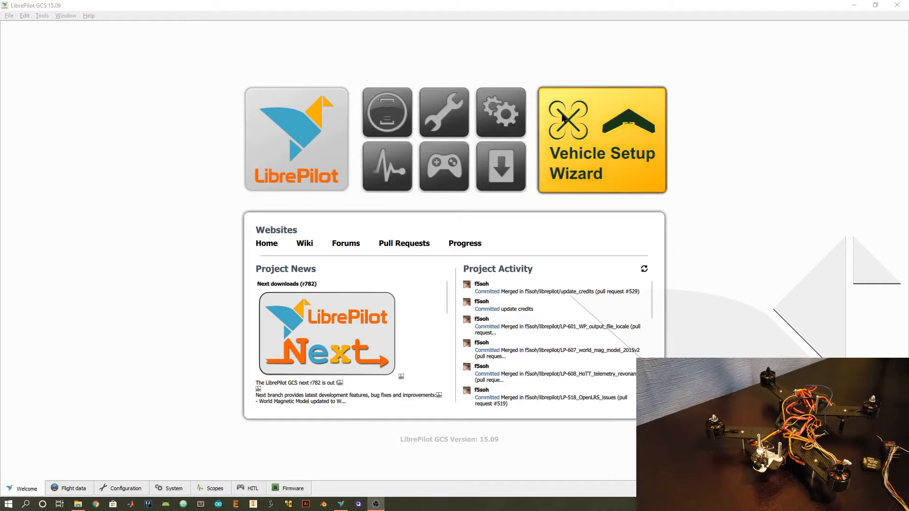
mouse_move(624, 180)
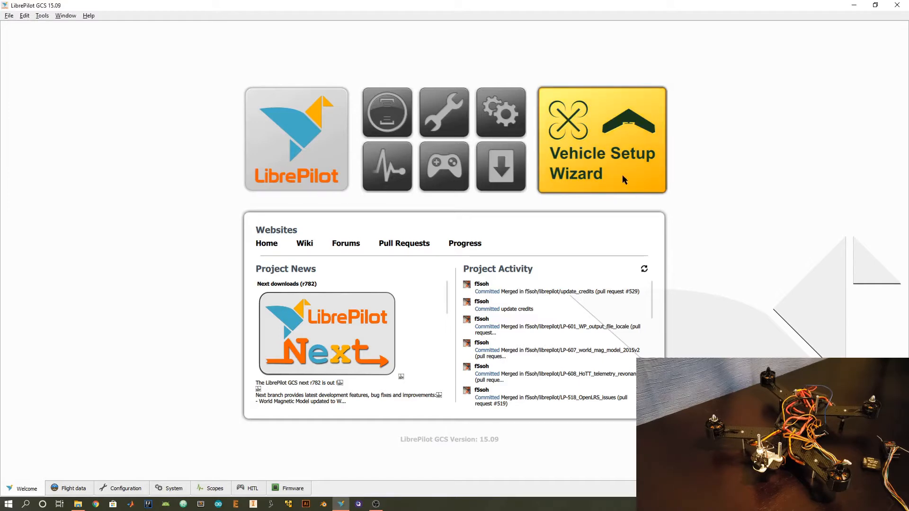
Step: Launch the Vehicle Setup Wizard from the yellow tile on the Welcome tab
left_click(601, 139)
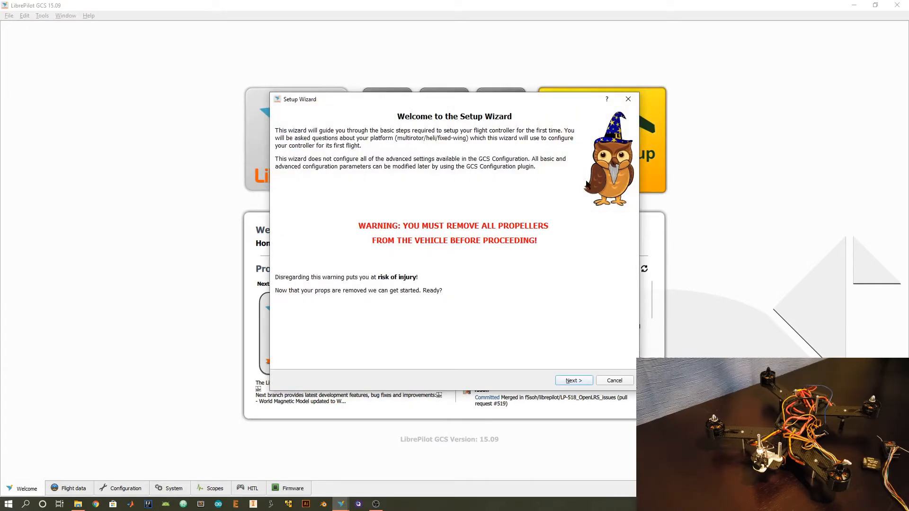
mouse_move(588, 236)
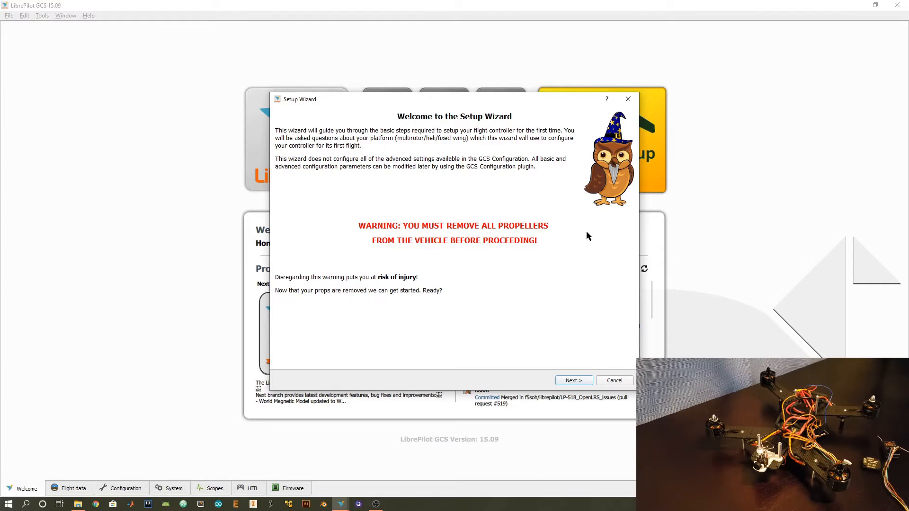
mouse_move(595, 345)
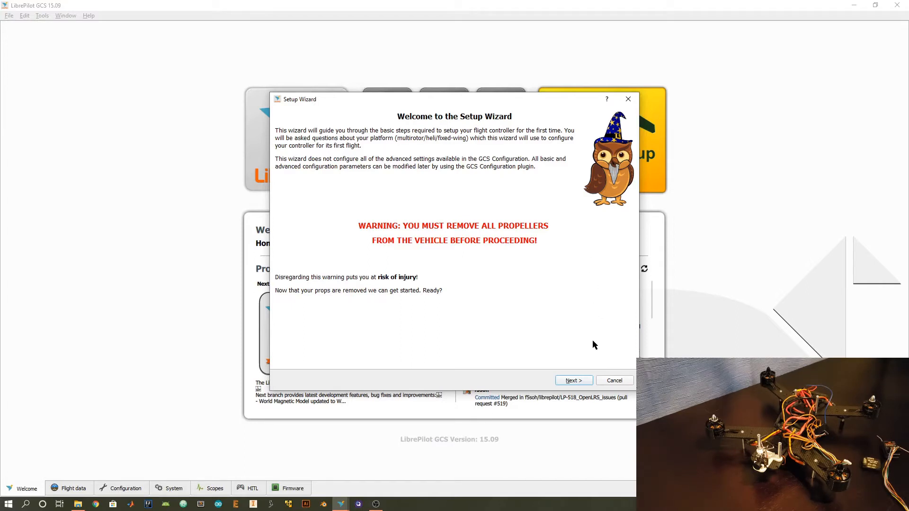
Step: Advance past the propeller warning to Firmware Update, keeping Erase all settings enabled
left_click(572, 381)
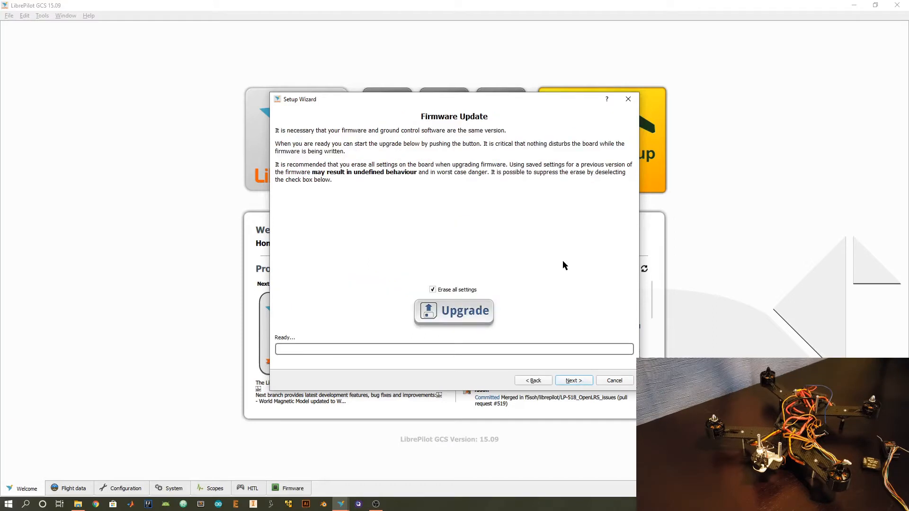
mouse_move(551, 247)
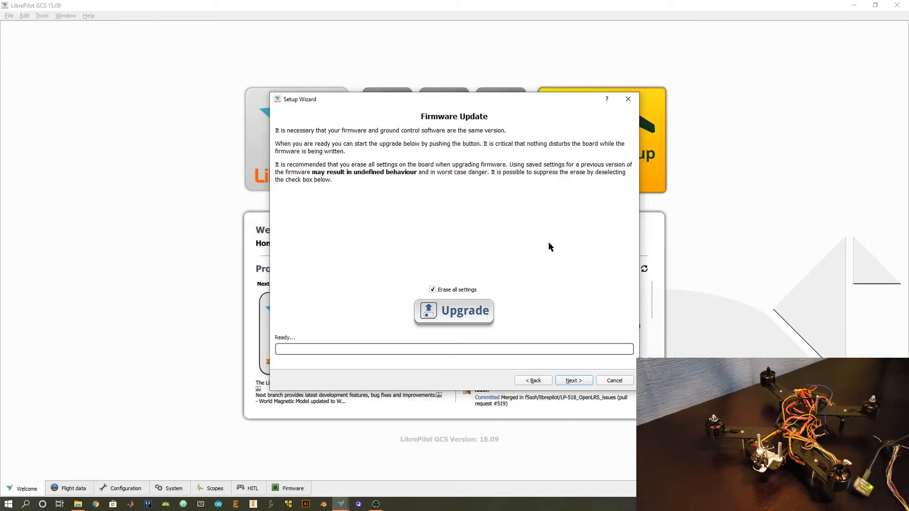
mouse_move(502, 277)
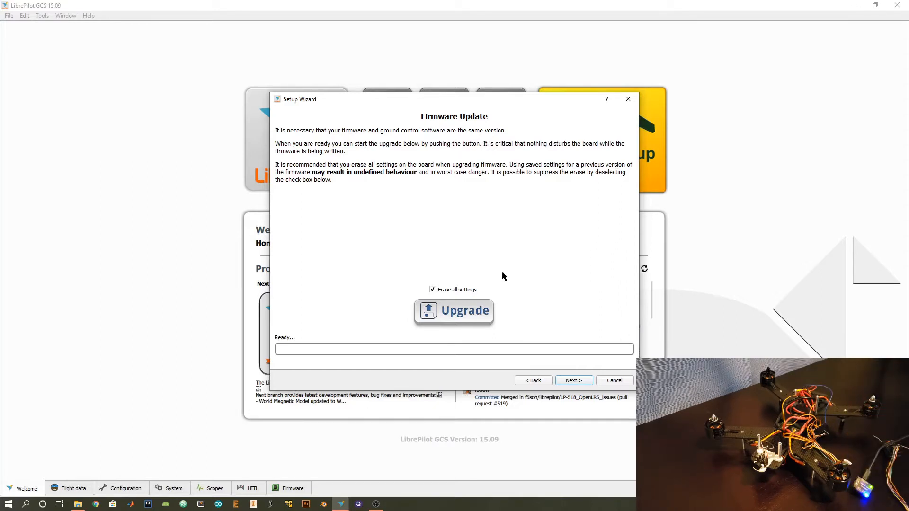
mouse_move(471, 307)
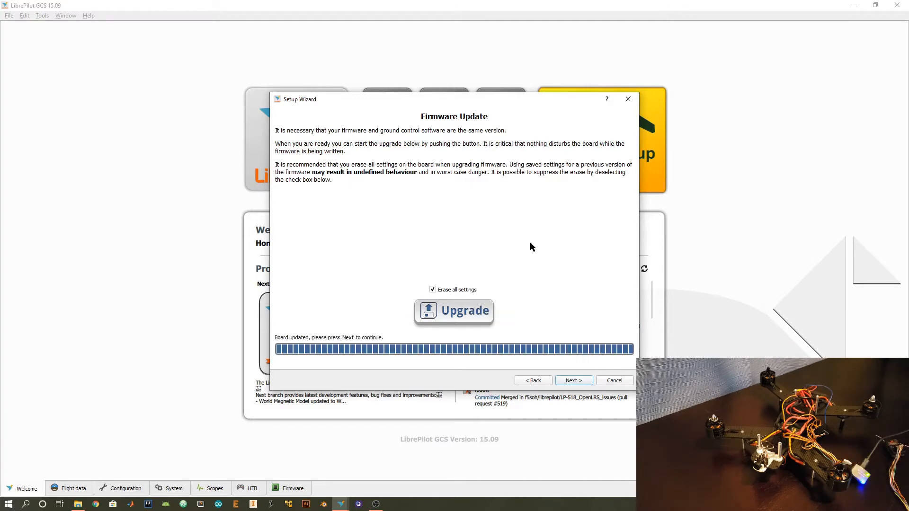
Step: Continue to Board Identification, which detects an OpenPilot CopterControl 3D over USB
left_click(573, 381)
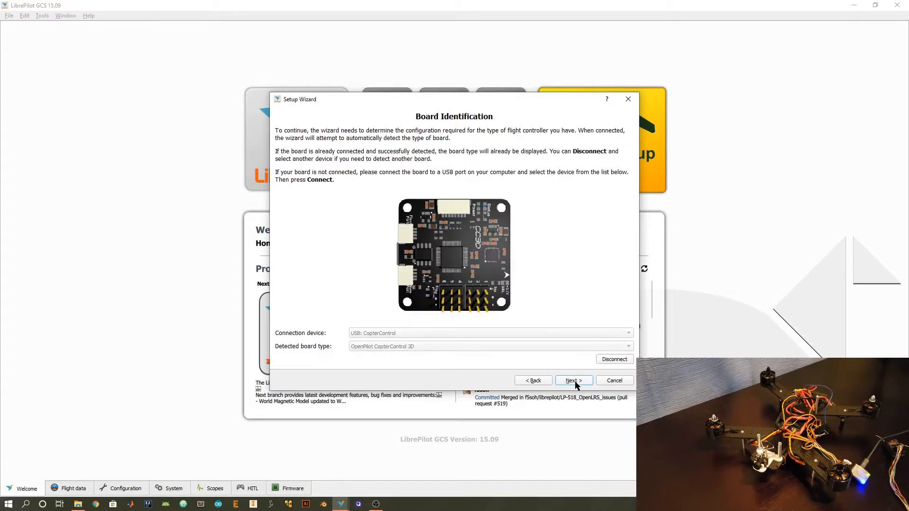
mouse_move(560, 219)
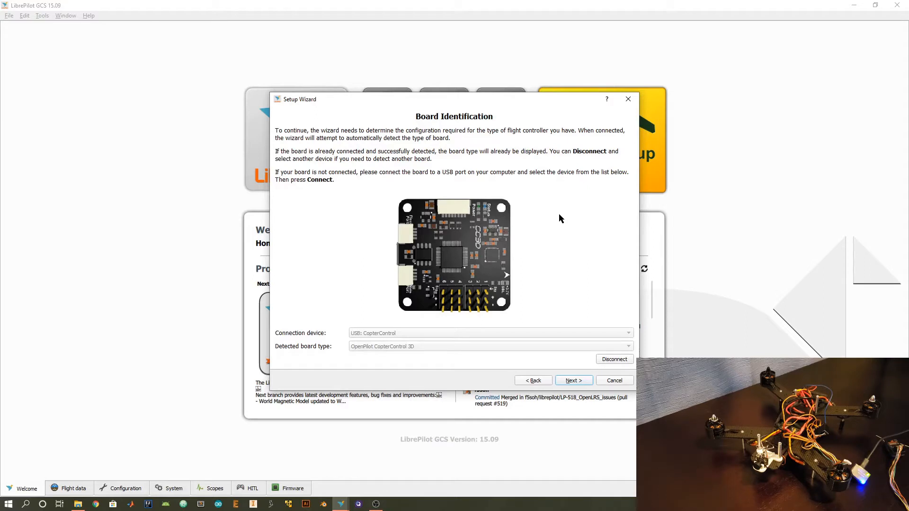
mouse_move(458, 253)
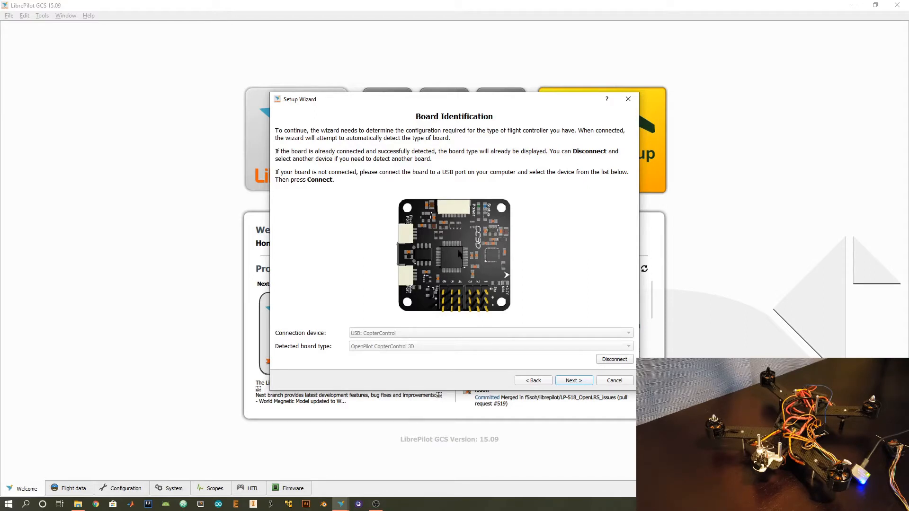
mouse_move(490, 249)
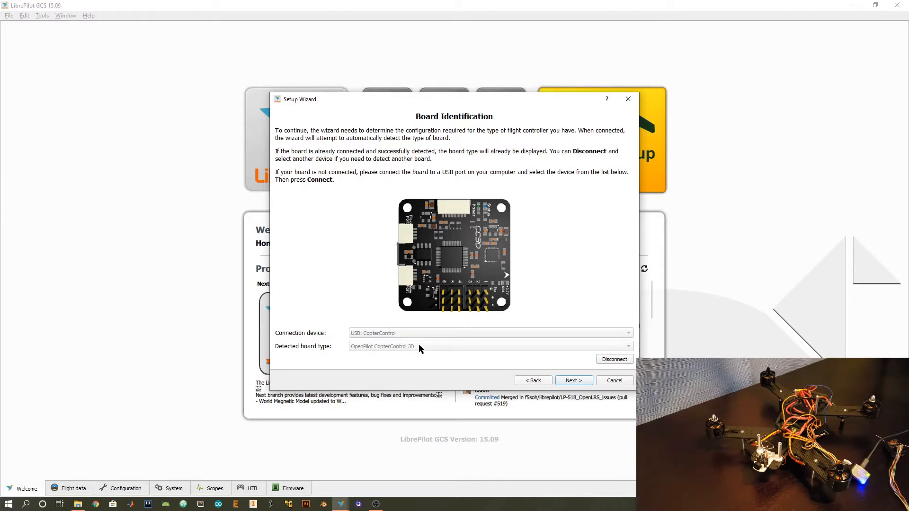
mouse_move(400, 355)
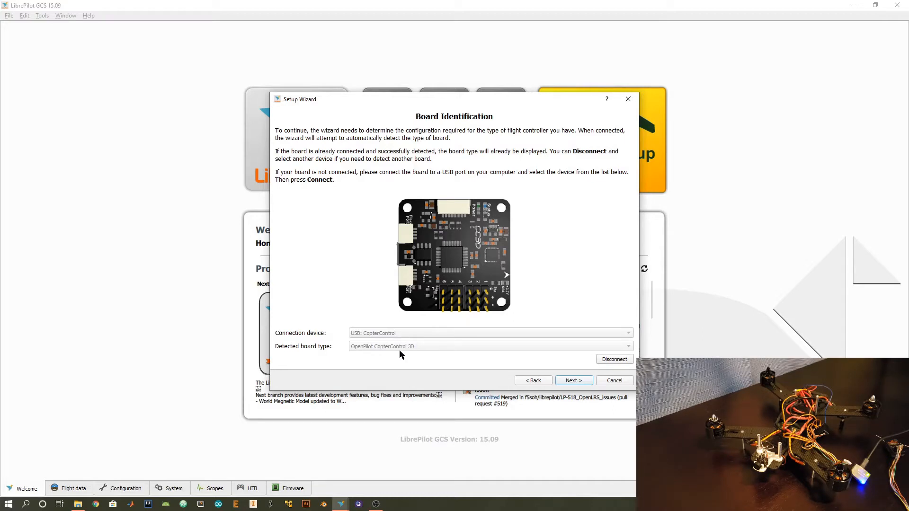
mouse_move(406, 357)
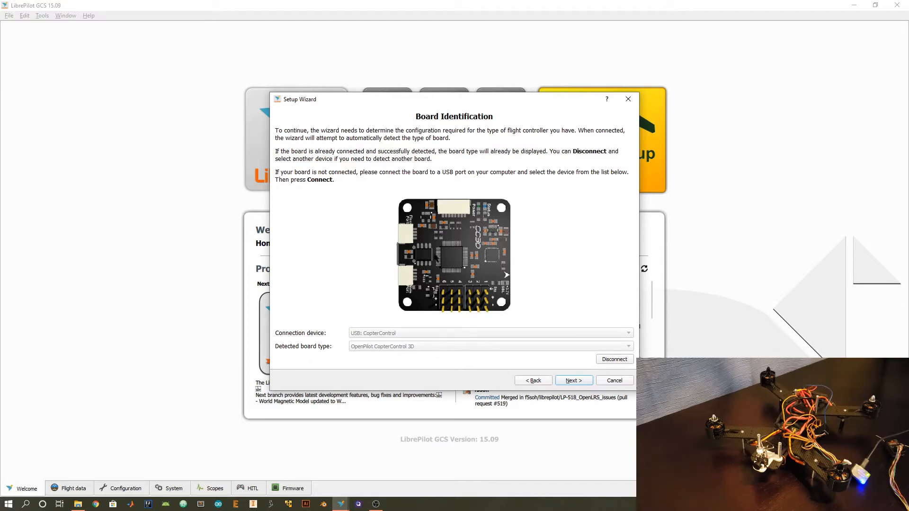
mouse_move(567, 378)
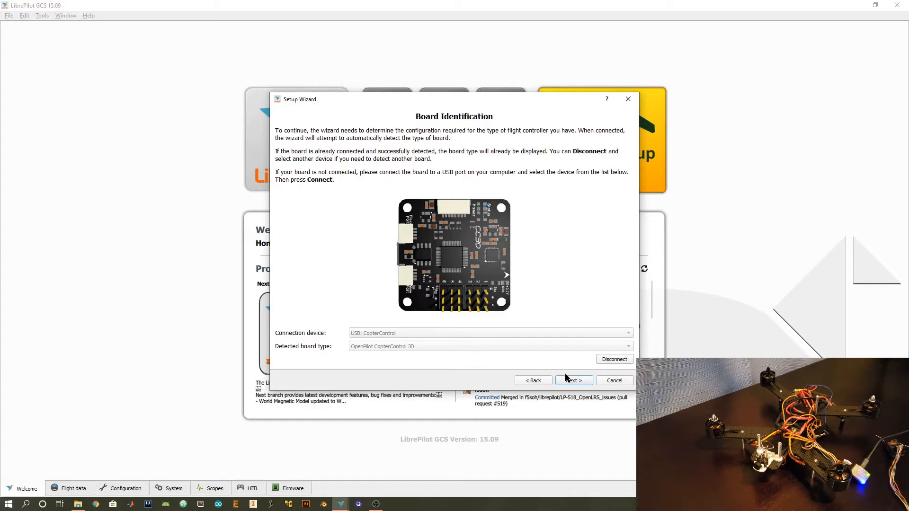
Step: Continue past board identification, keep PWM receiver input, and reach Vehicle Type Selection
left_click(573, 381)
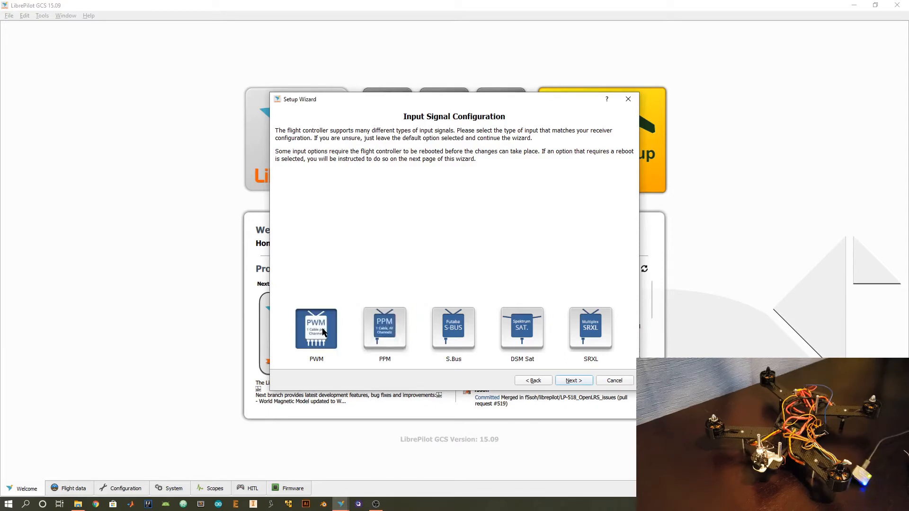
mouse_move(329, 351)
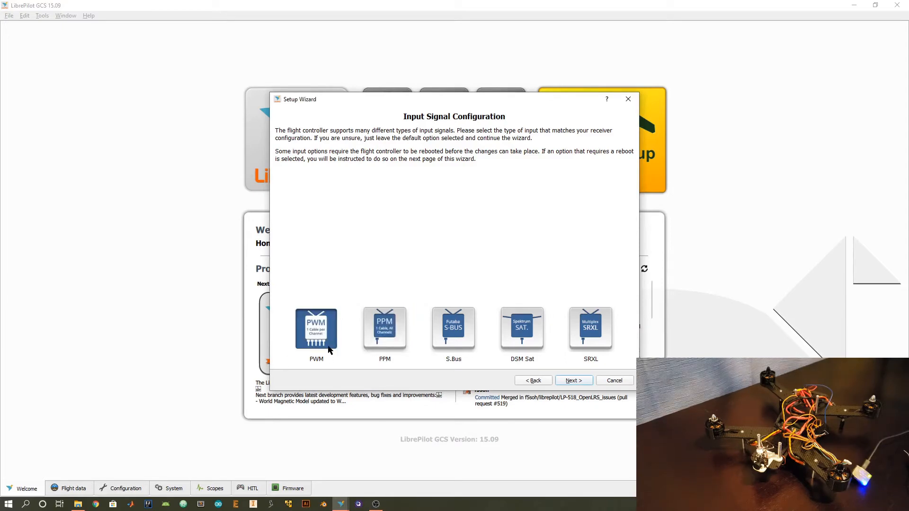
left_click(573, 380)
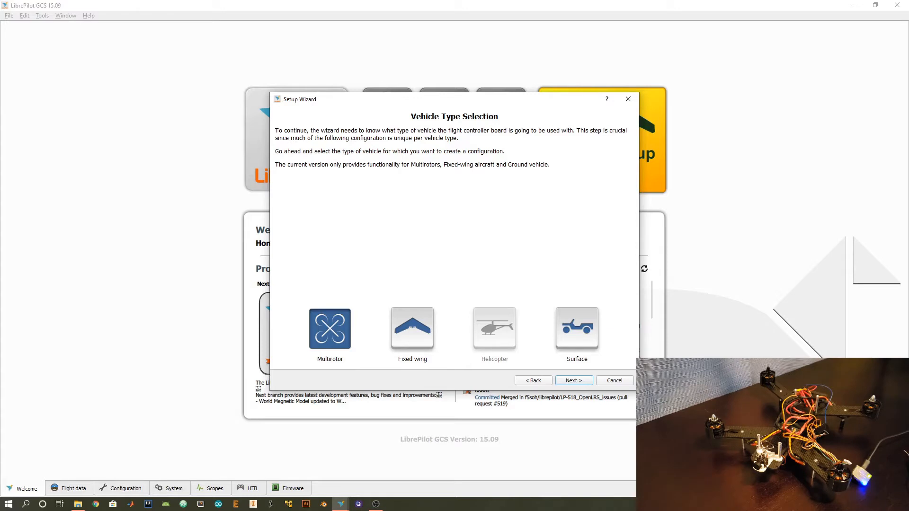
mouse_move(555, 381)
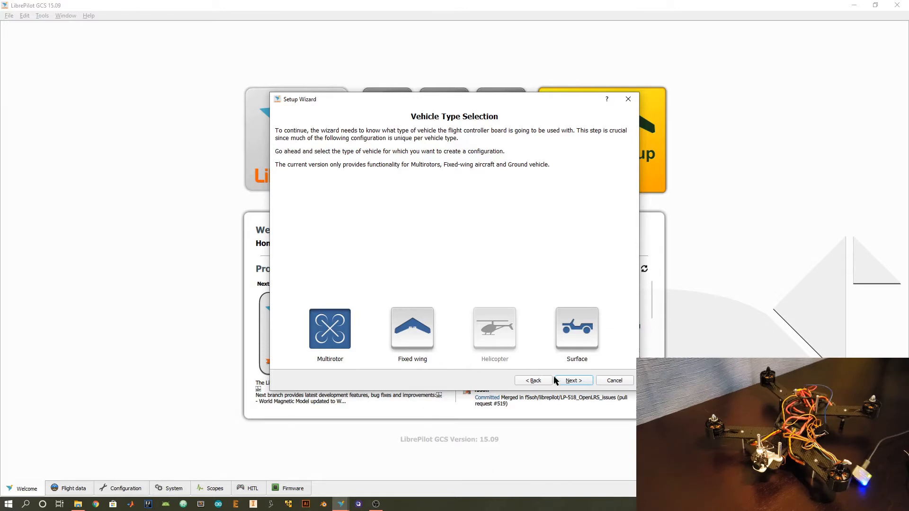
Step: Choose Multirotor as the vehicle and select the Quadcopter X frame
left_click(573, 380)
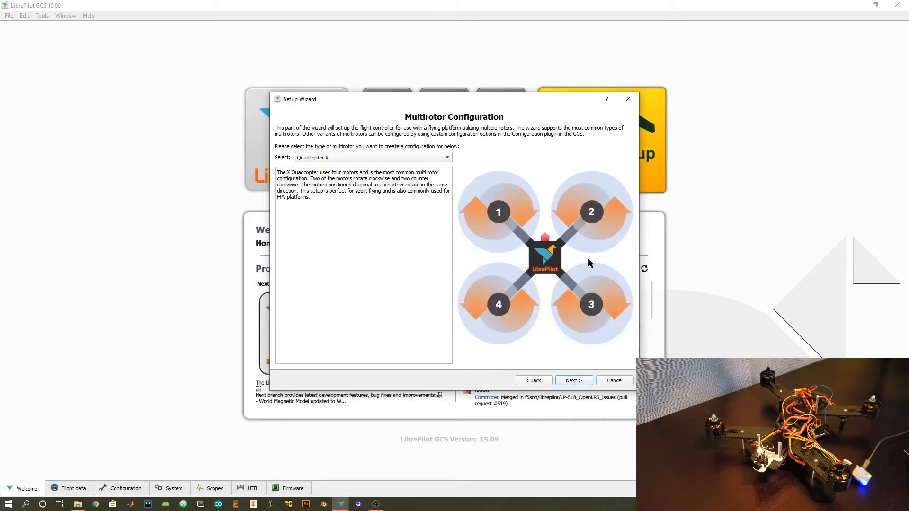
mouse_move(552, 288)
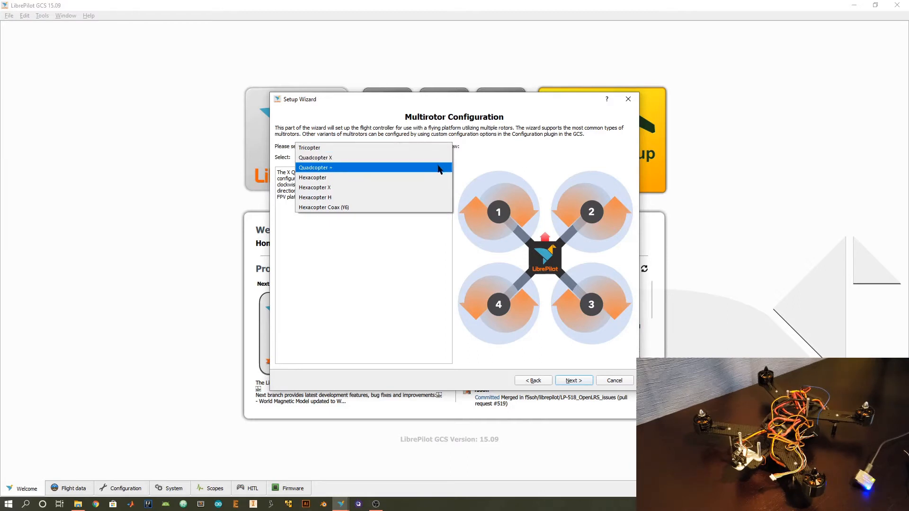
left_click(315, 167)
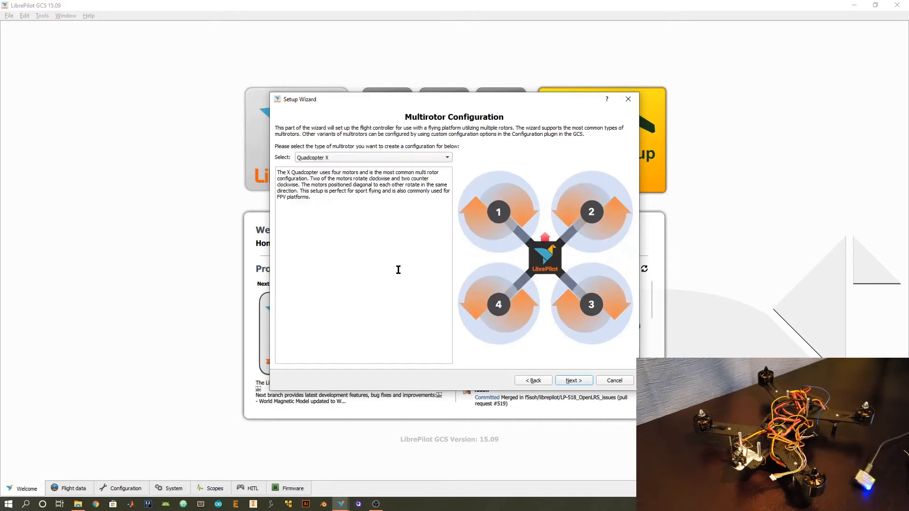
mouse_move(497, 230)
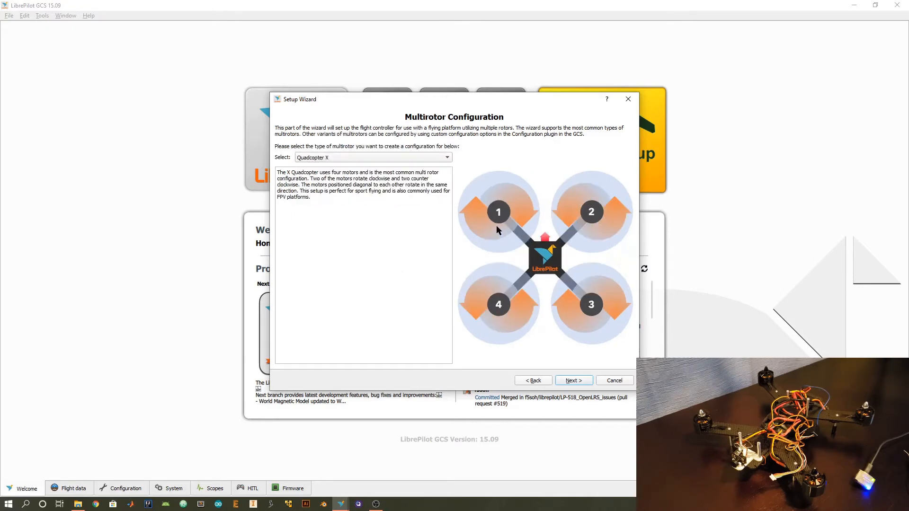
mouse_move(477, 232)
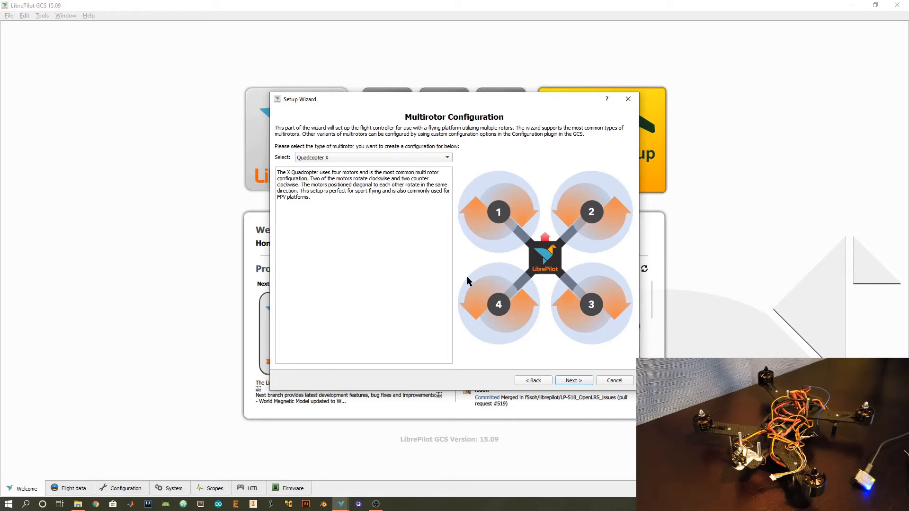
mouse_move(472, 320)
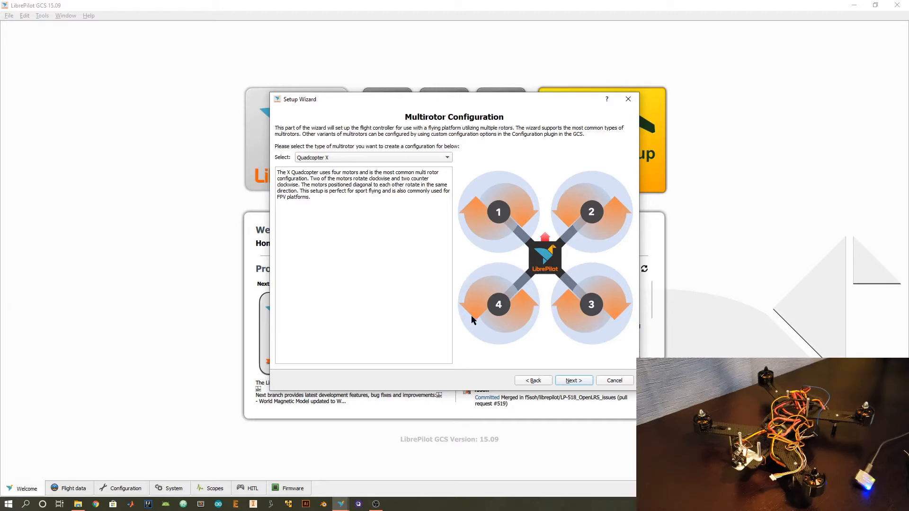
Step: Advance to Output Signal Configuration with Rapid ESC kept as the ESC type
left_click(573, 380)
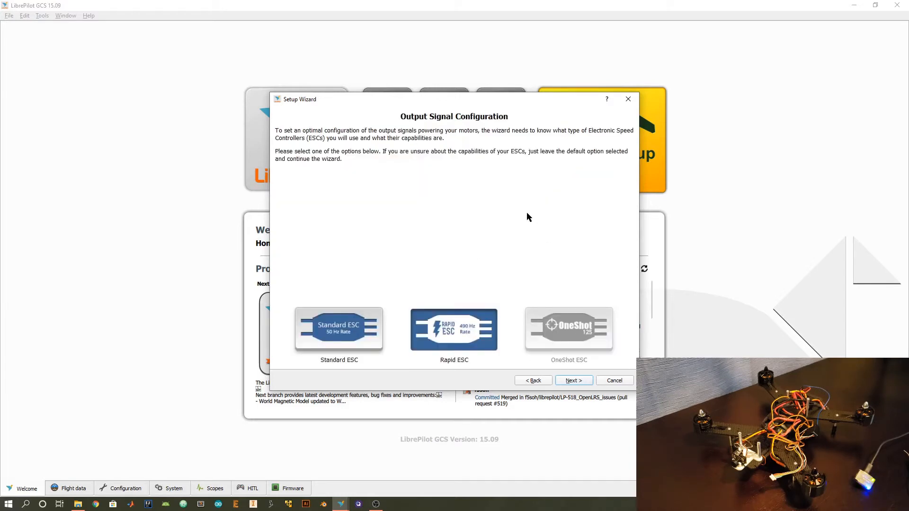
mouse_move(522, 215)
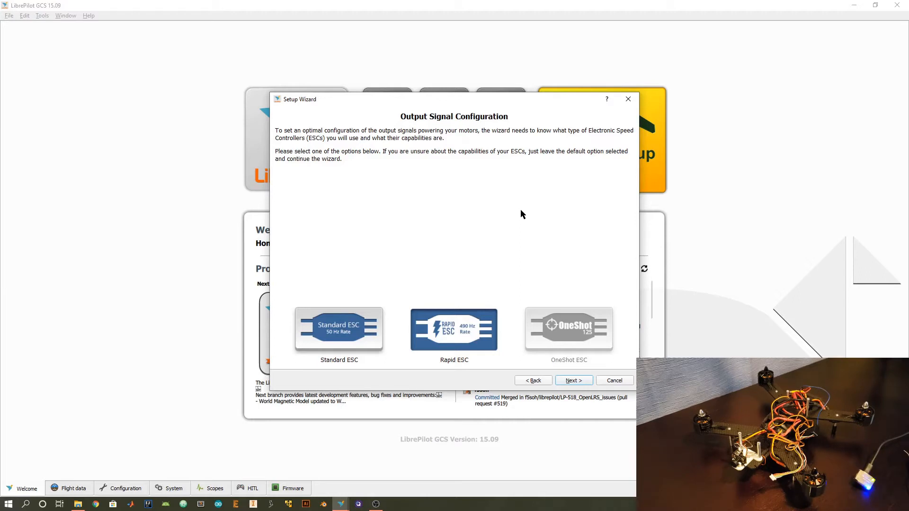
mouse_move(454, 223)
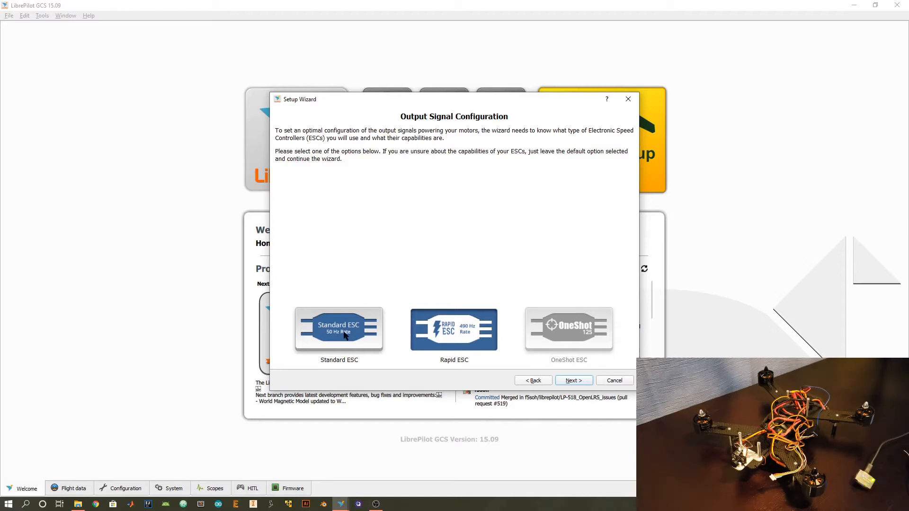
mouse_move(411, 185)
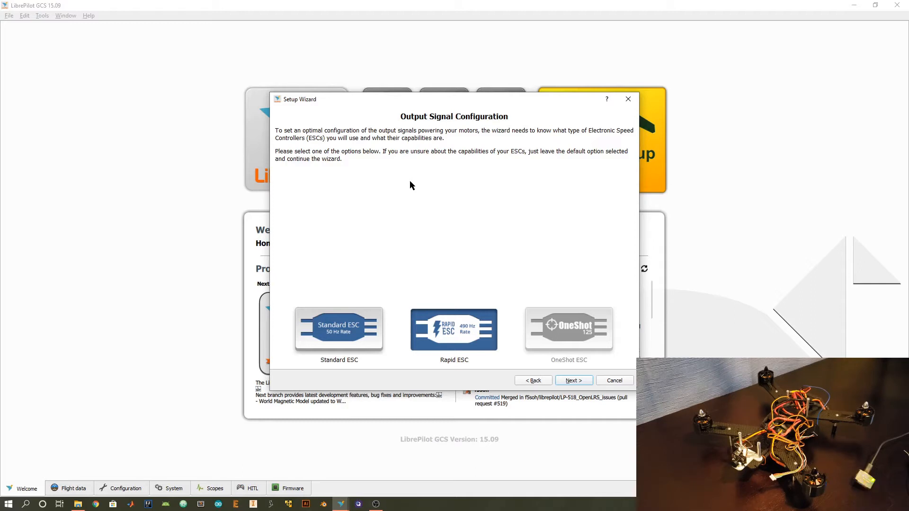
mouse_move(461, 341)
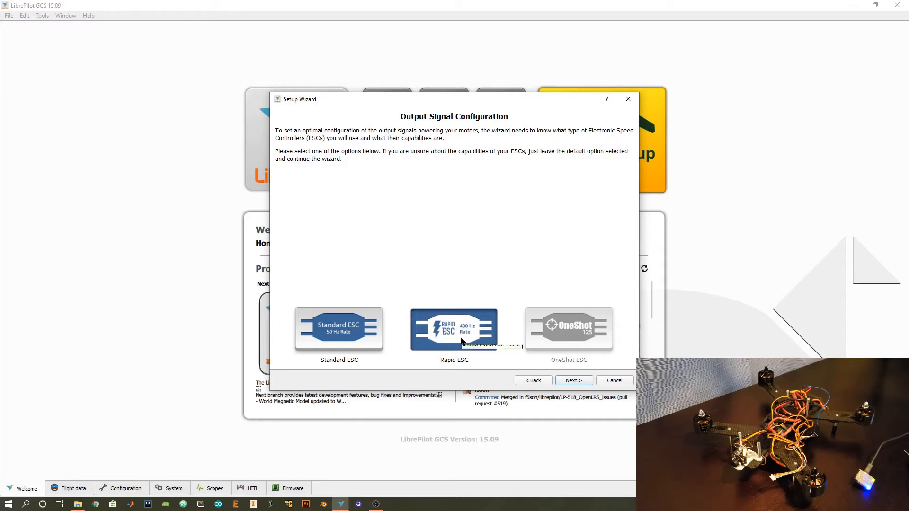
mouse_move(463, 343)
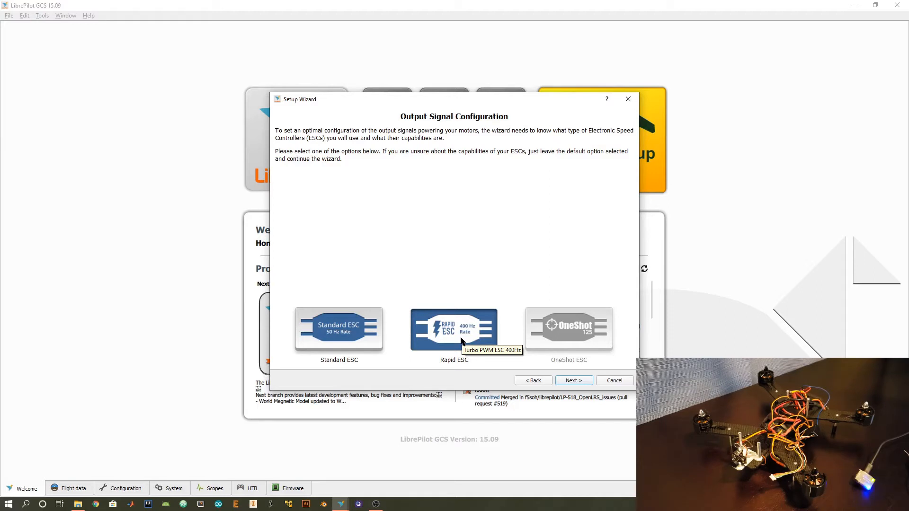
mouse_move(432, 242)
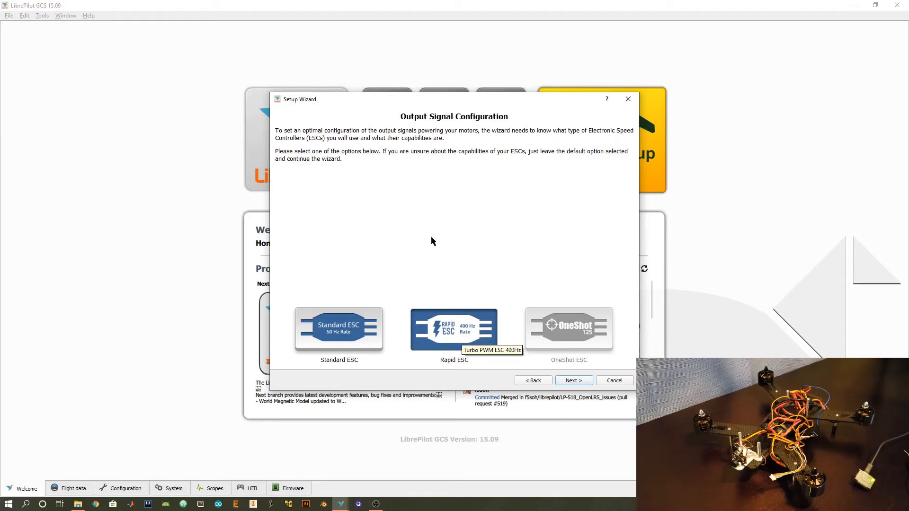
mouse_move(424, 210)
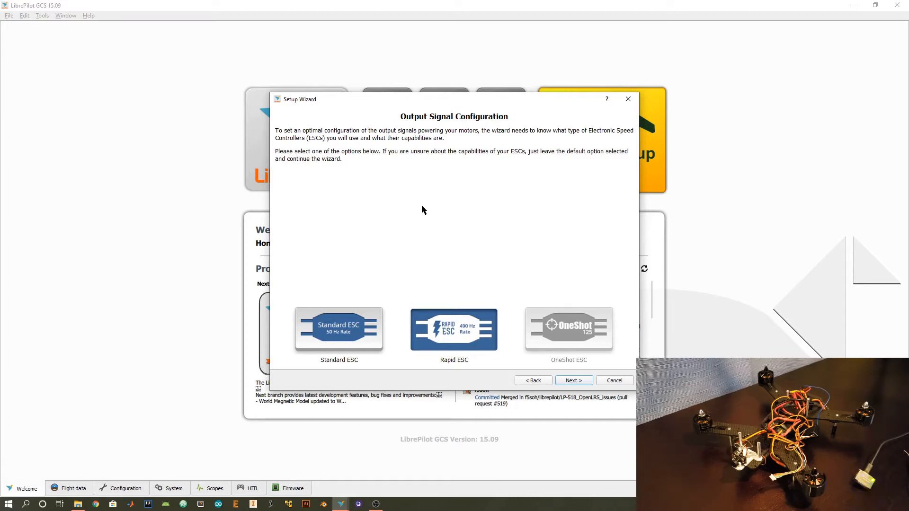
Step: Accept Rapid ESC, reach the Configuration Summary, and display the quadcopter Connection Diagram
left_click(573, 381)
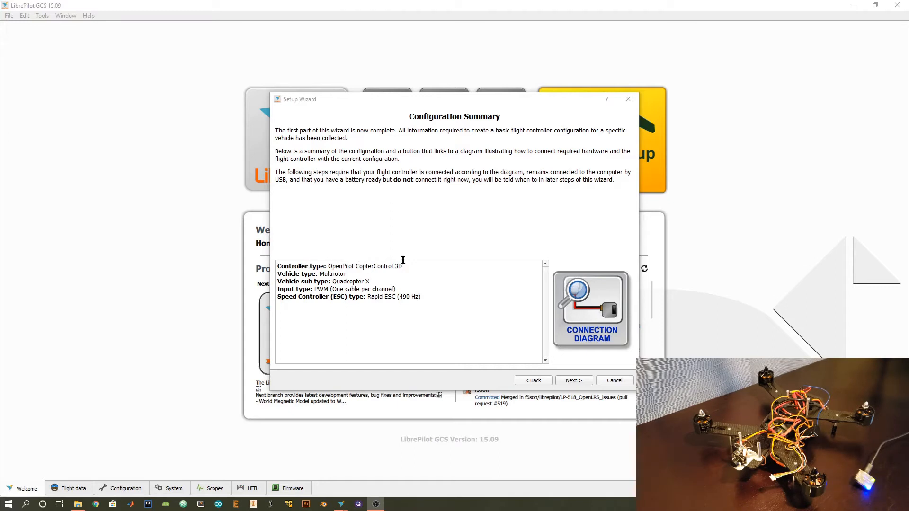
mouse_move(370, 281)
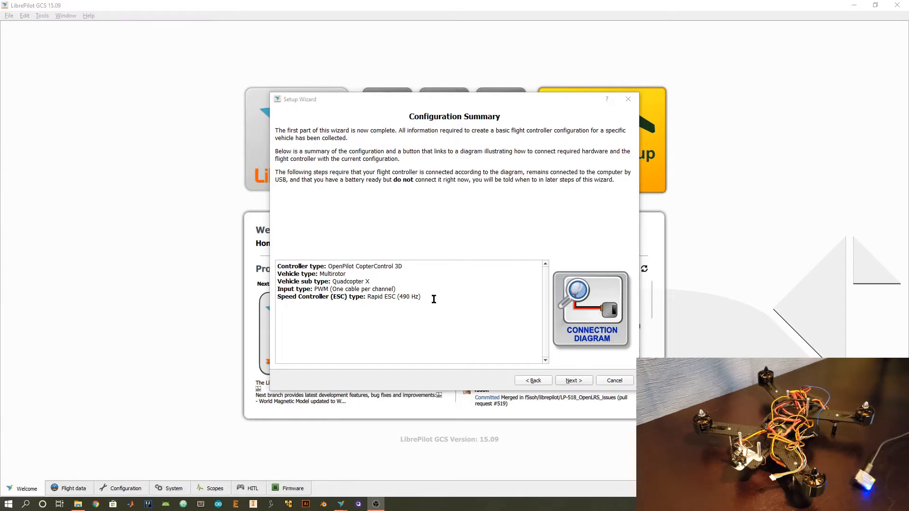
left_click(591, 310)
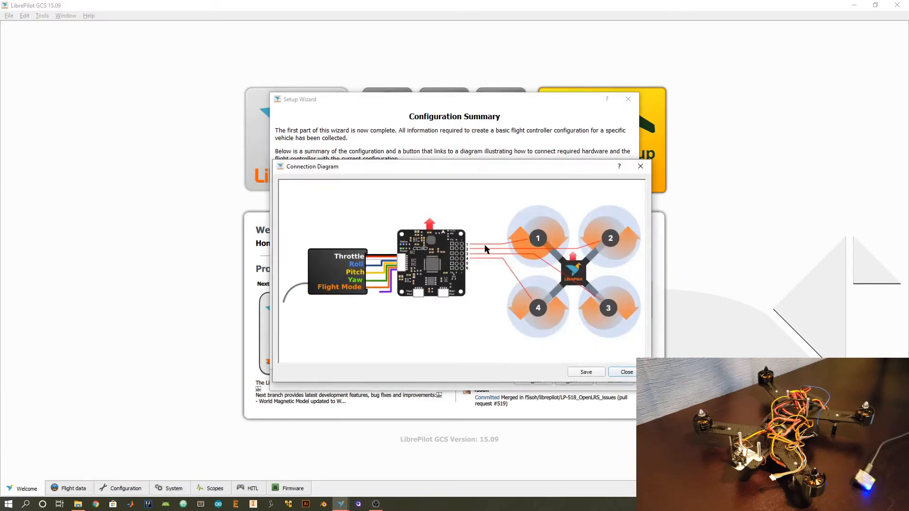
mouse_move(640, 166)
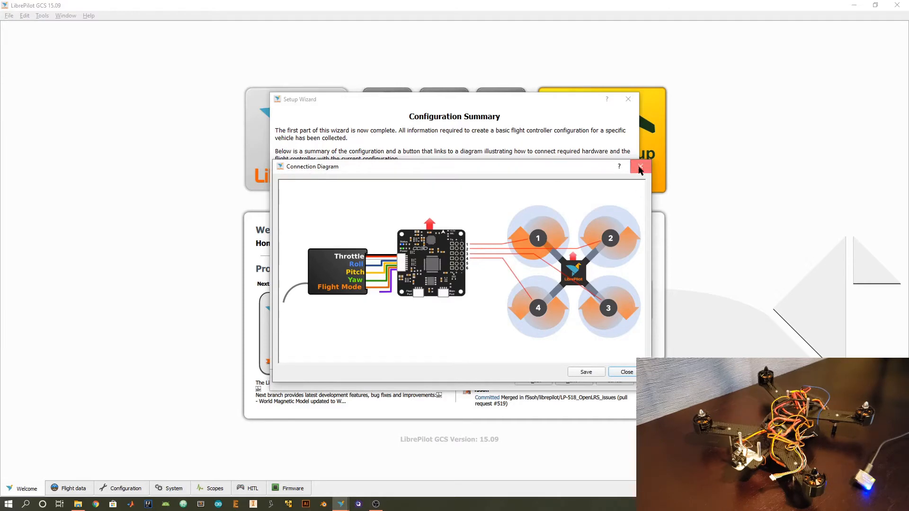
Step: Close the Connection Diagram and proceed to the Sensor Calibration Procedure page
left_click(640, 167)
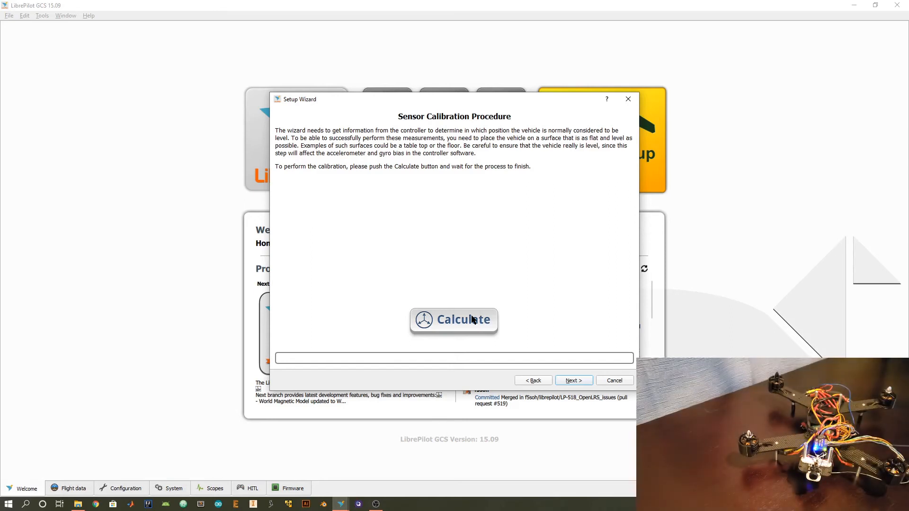
Step: Run the level calibration with Calculate, then advance to the ESC Calibration Procedure
left_click(454, 320)
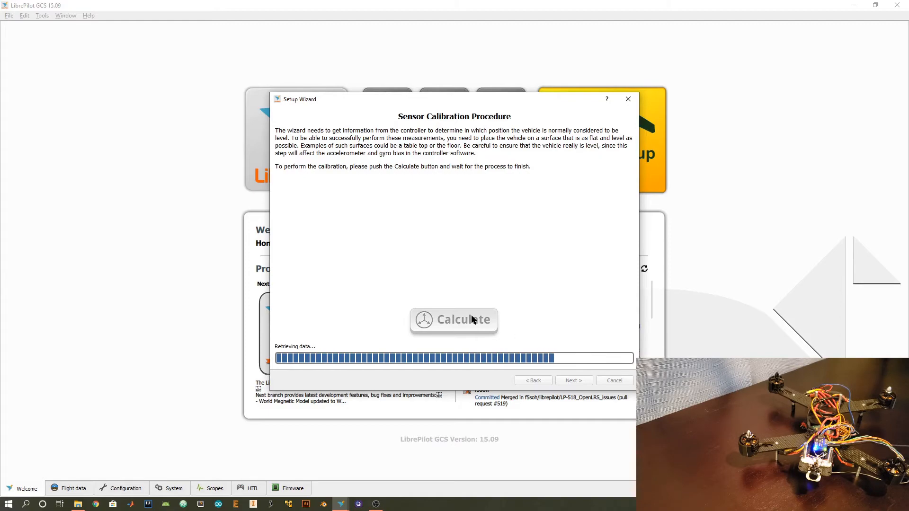
left_click(573, 380)
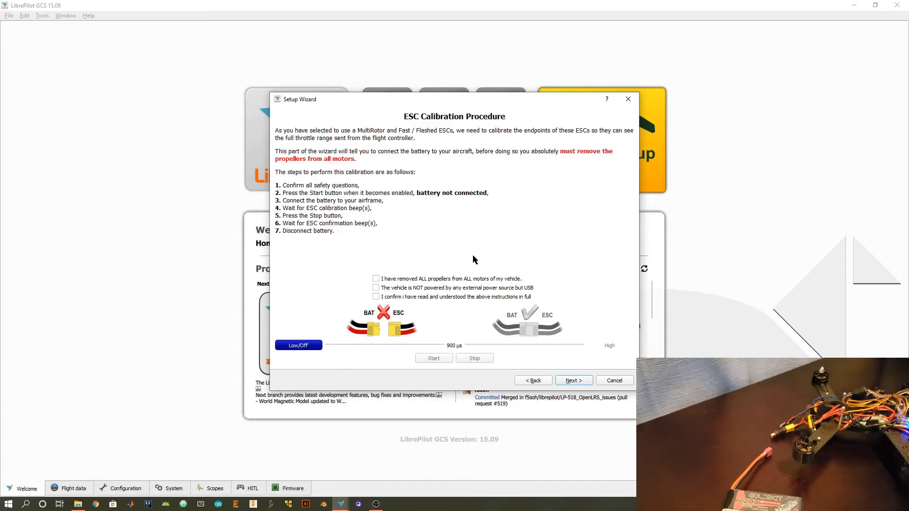
mouse_move(432, 282)
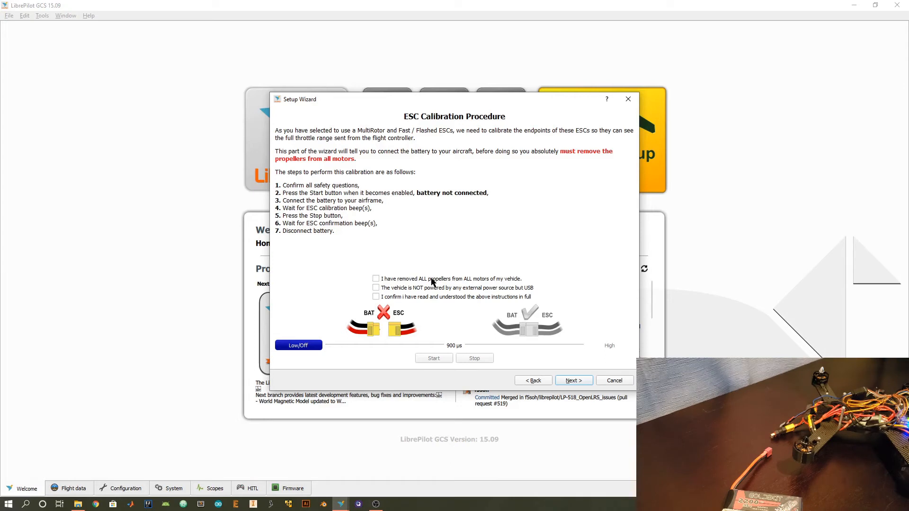
Step: Confirm propellers removed and USB-only power, then start the ESC calibration
left_click(376, 279)
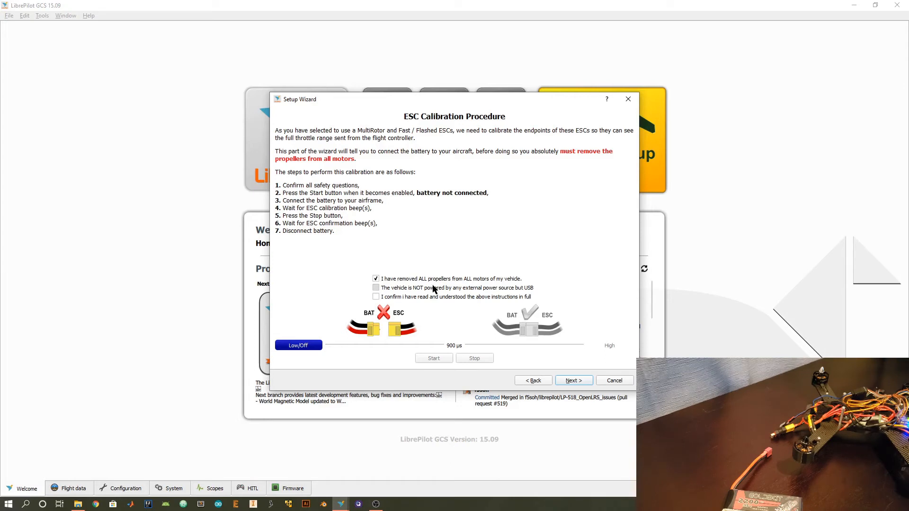
left_click(375, 288)
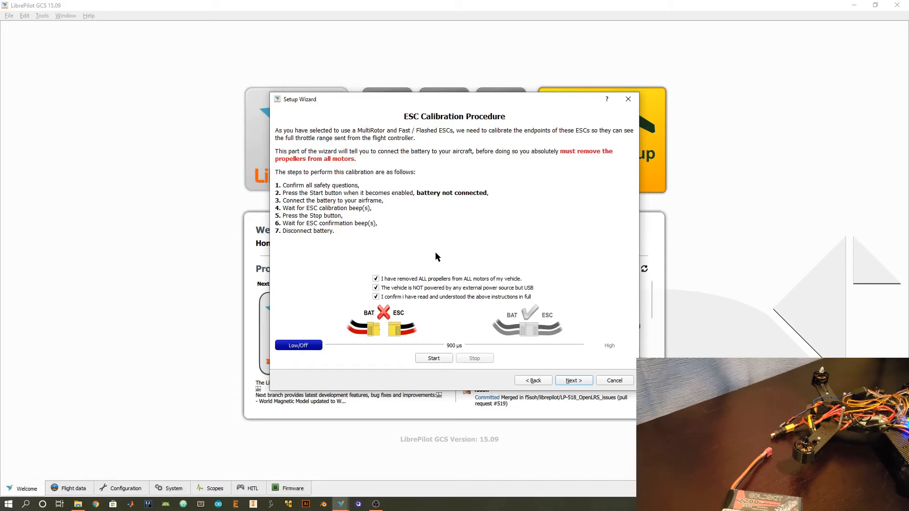
mouse_move(437, 272)
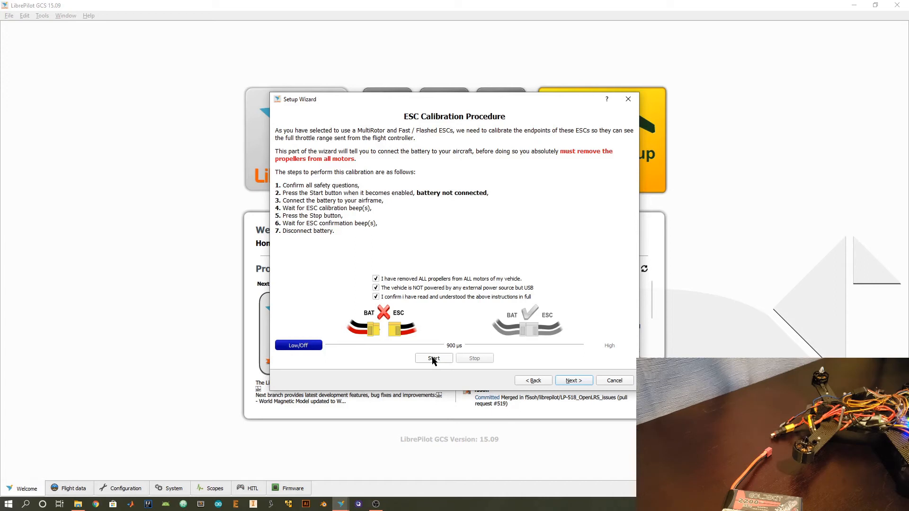
left_click(433, 358)
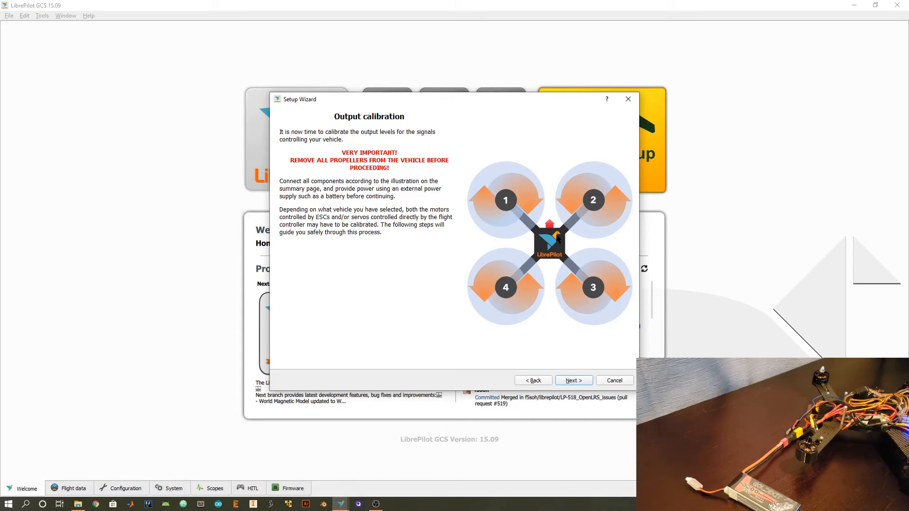
mouse_move(577, 372)
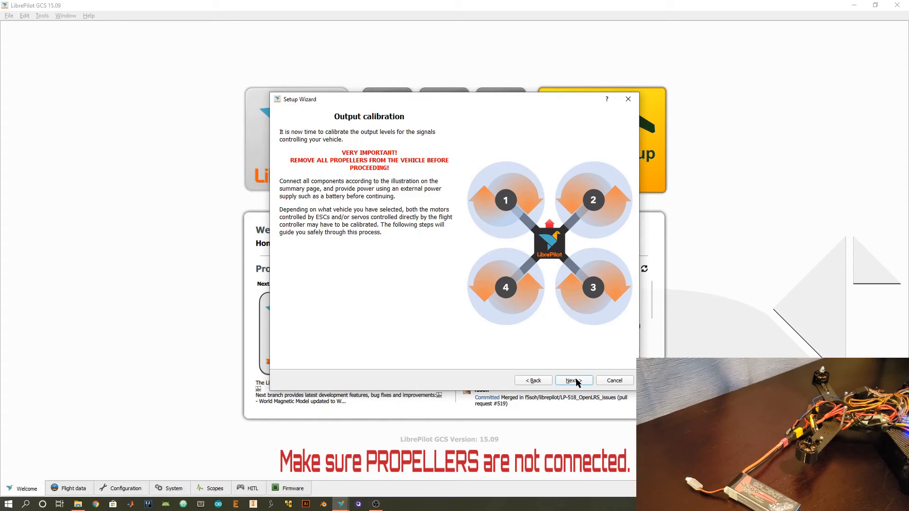
Step: Advance past the propeller warning to motor 1's neutral-rate calibration at 1000 µs
left_click(573, 381)
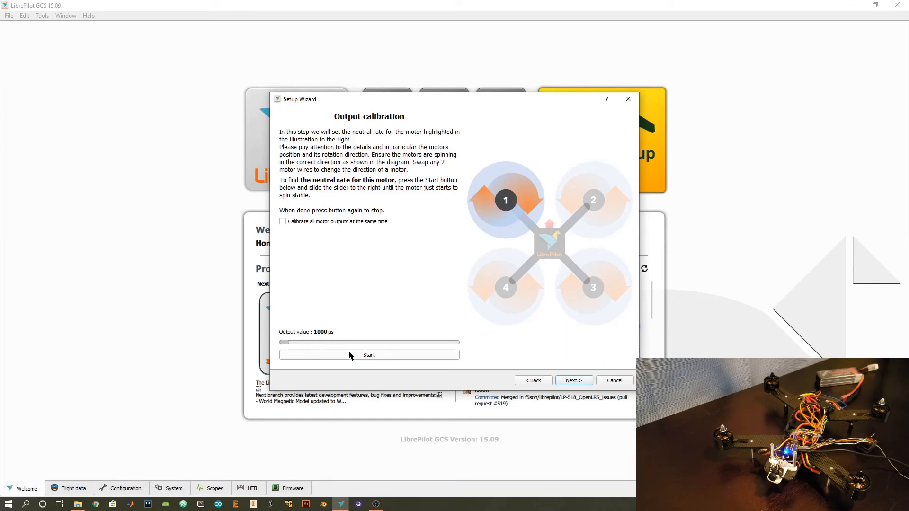
Step: Raise motor 1's output until it spins steadily, keeping 1116 µs as neutral, then continue to motor 2
left_click(369, 355)
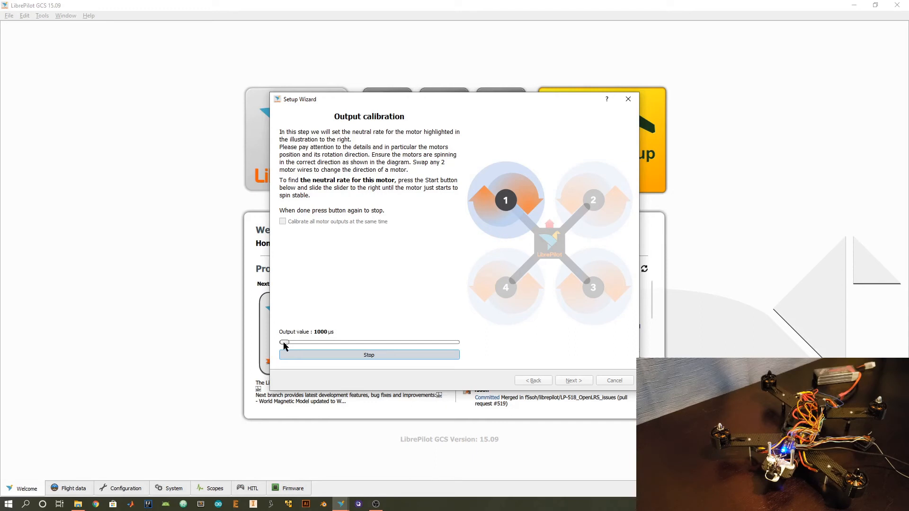
left_click_drag(284, 342, 296, 342)
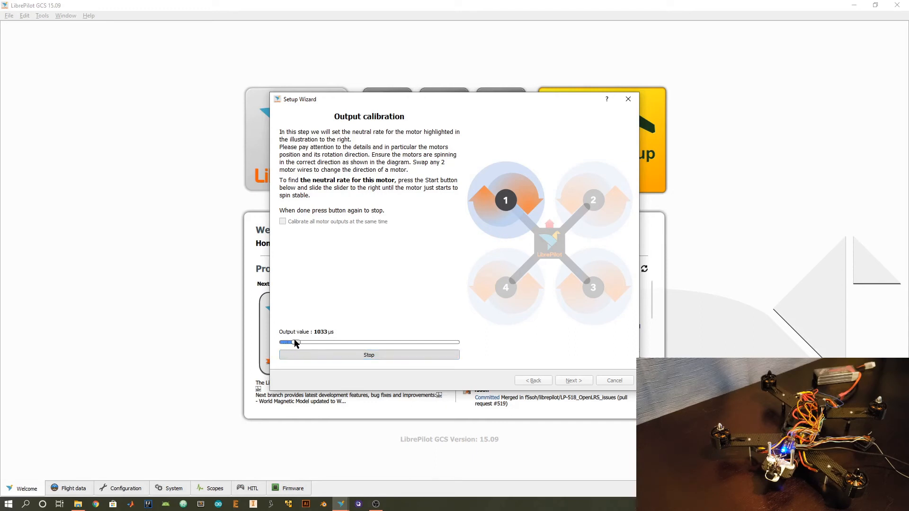
left_click_drag(294, 342, 312, 342)
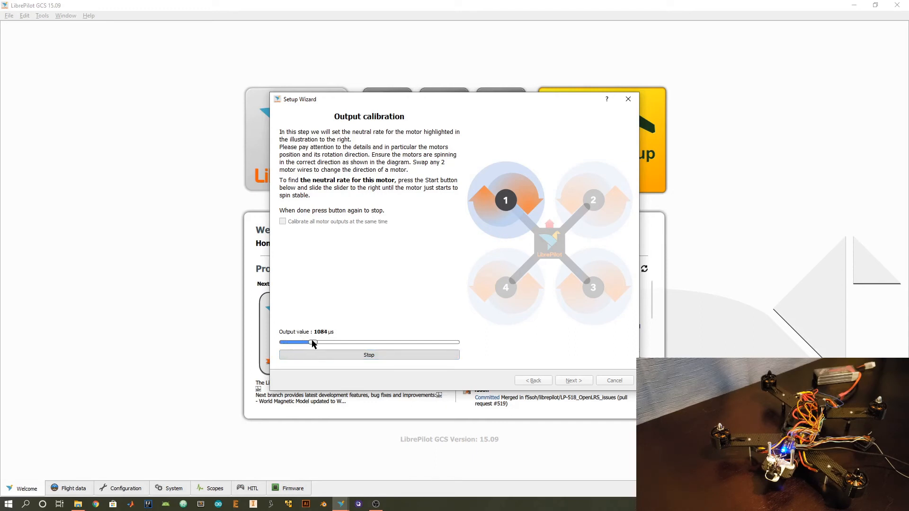
left_click_drag(311, 342, 319, 342)
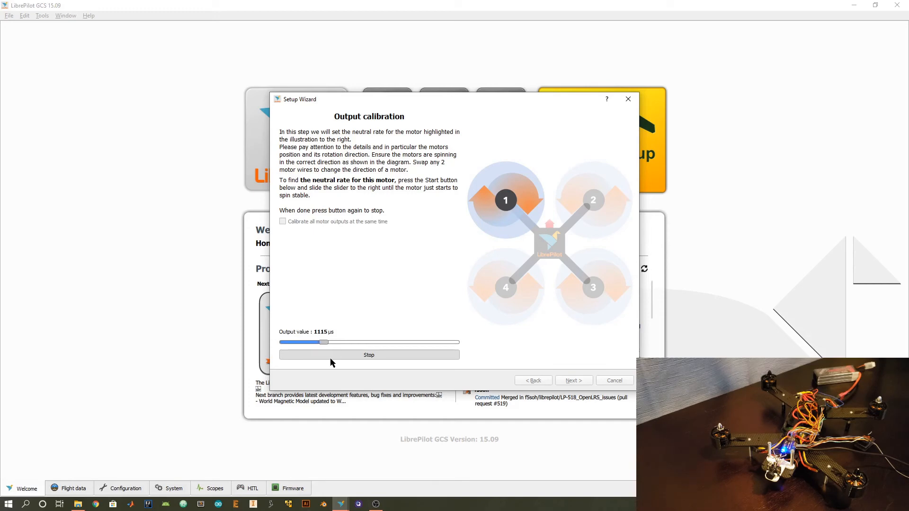
left_click(369, 355)
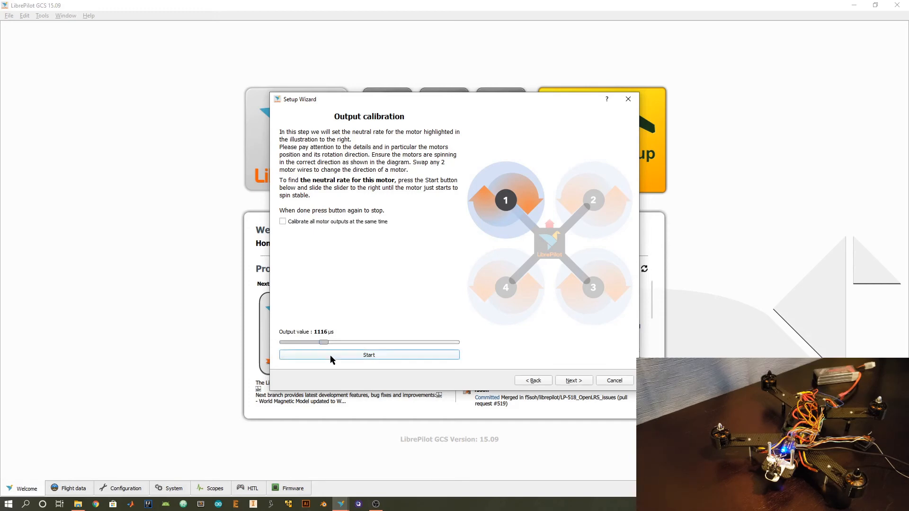
mouse_move(330, 342)
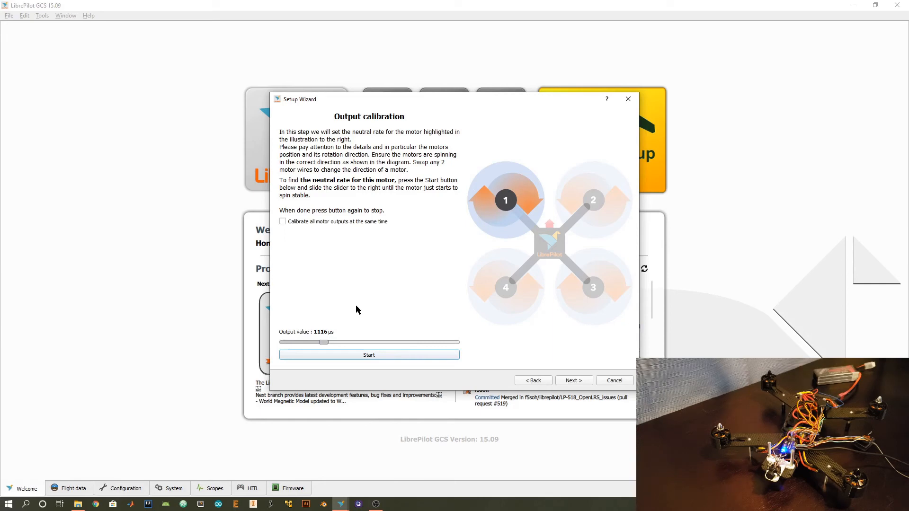
mouse_move(406, 371)
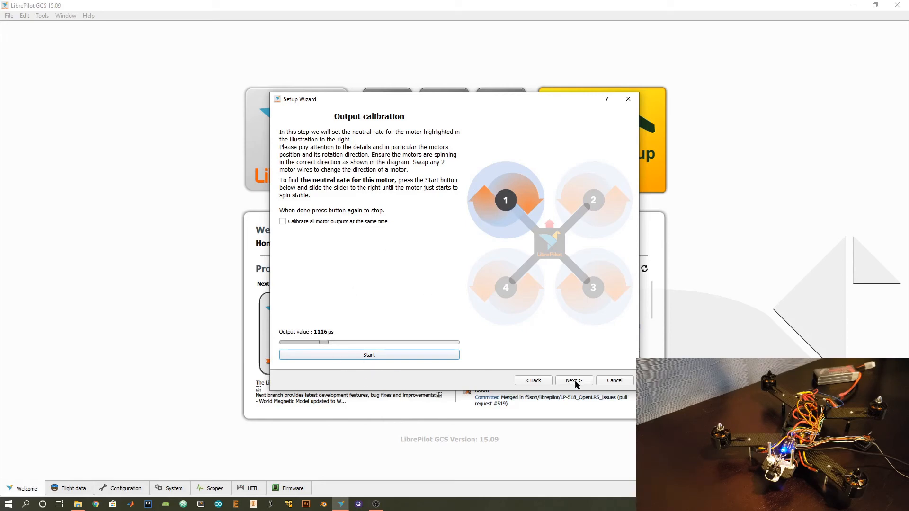
left_click(573, 380)
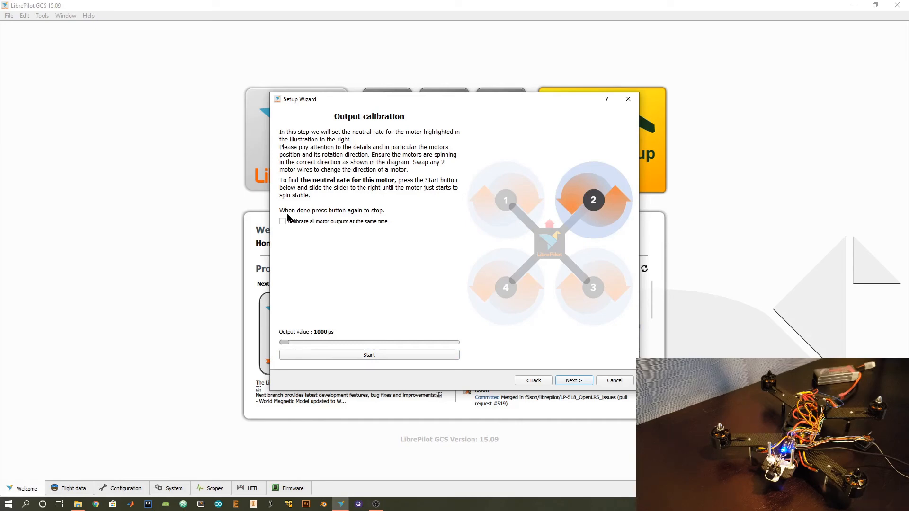
left_click(572, 380)
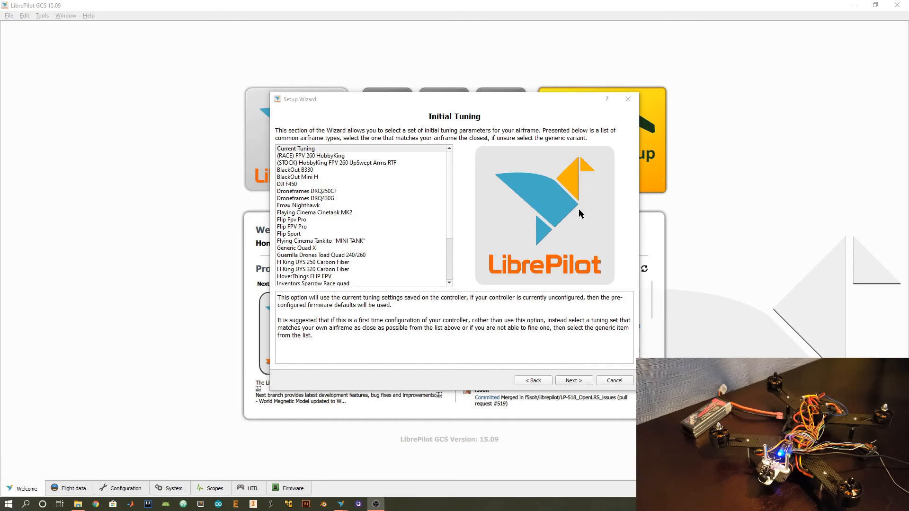
mouse_move(463, 211)
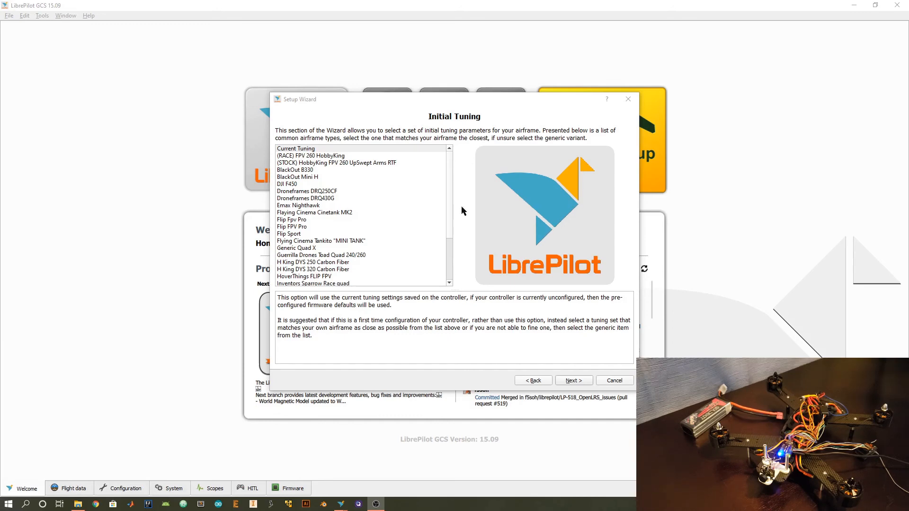
mouse_move(419, 199)
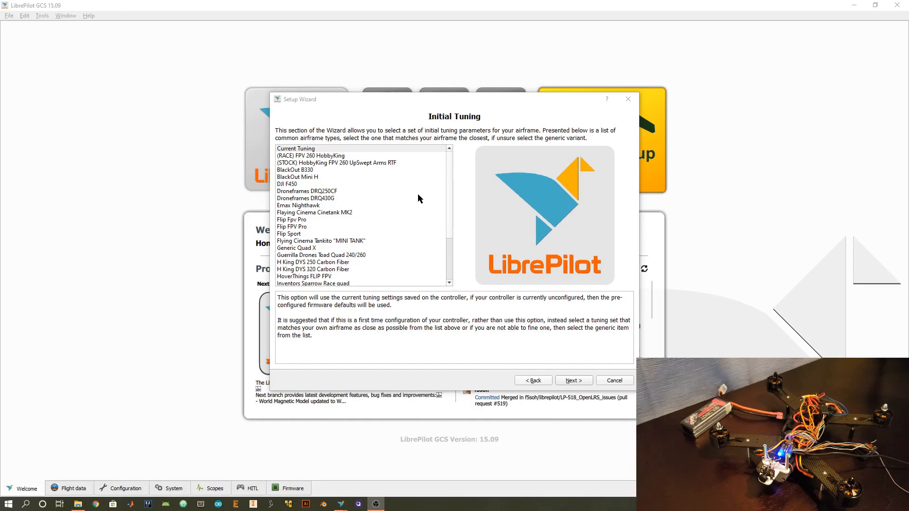
scroll("down", 3)
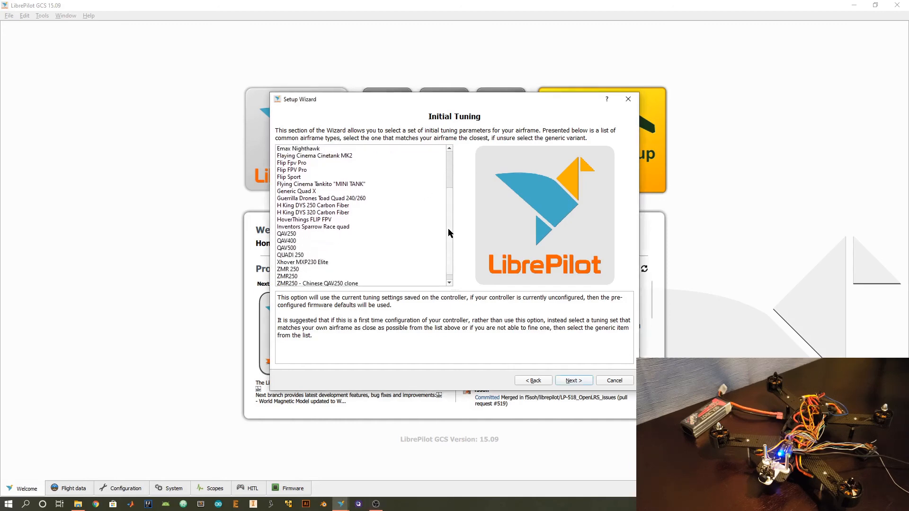
Step: Pick QAV250 as the initial tuning preset after previewing Generic Quad X, and continue
left_click(287, 234)
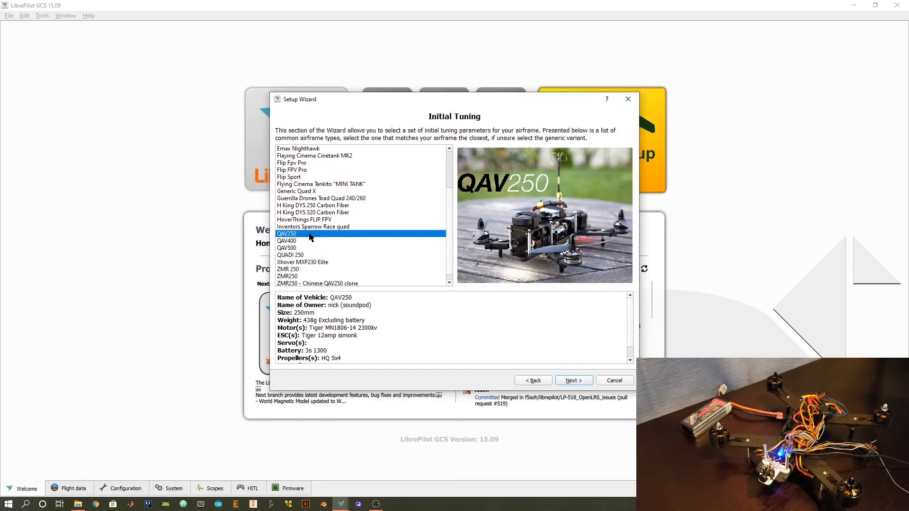
mouse_move(330, 196)
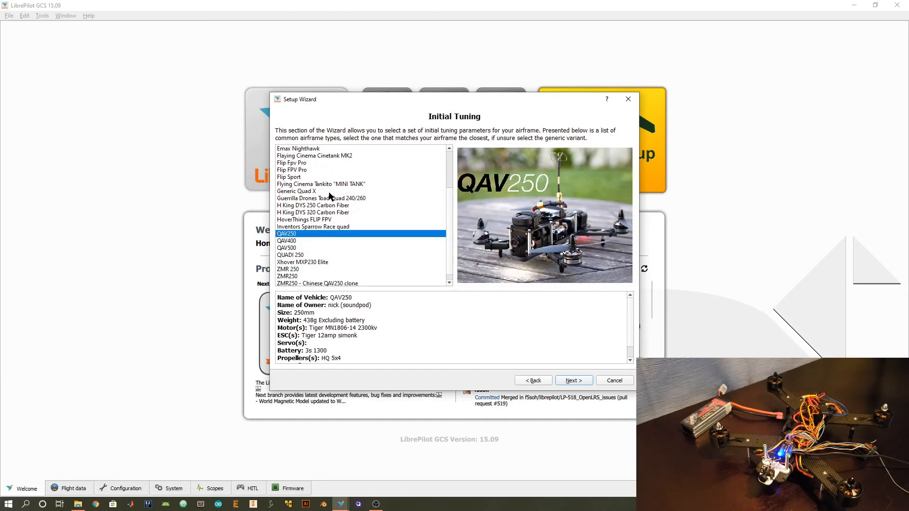
left_click(297, 191)
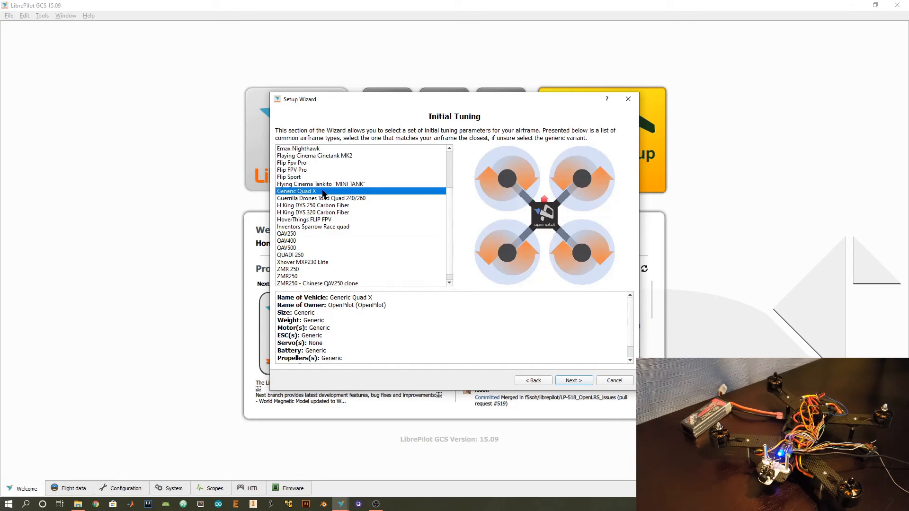
left_click(287, 233)
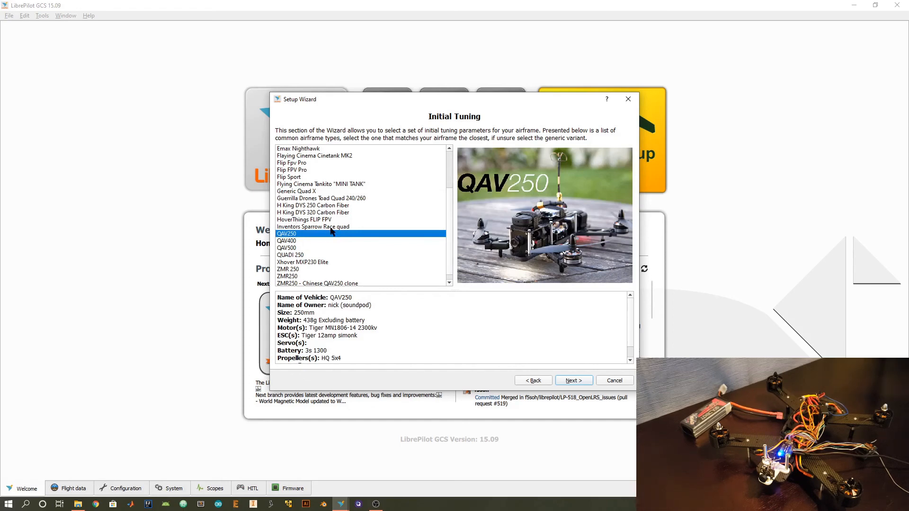
left_click(573, 381)
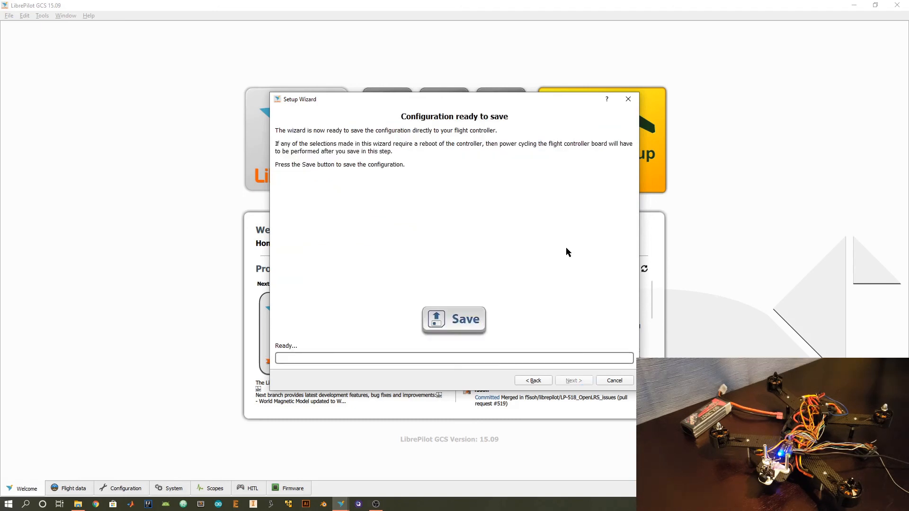
Step: Write the configuration to the CC3D controller and let it reboot
left_click(455, 319)
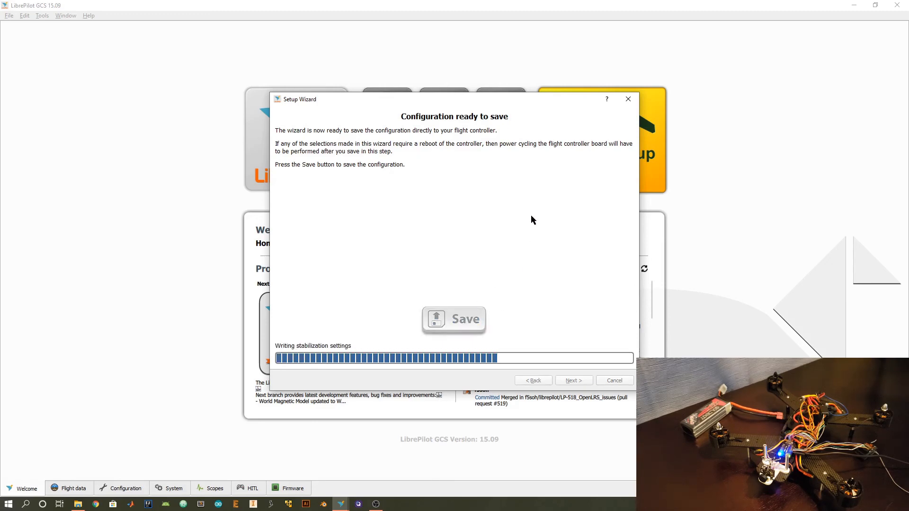
left_click(455, 320)
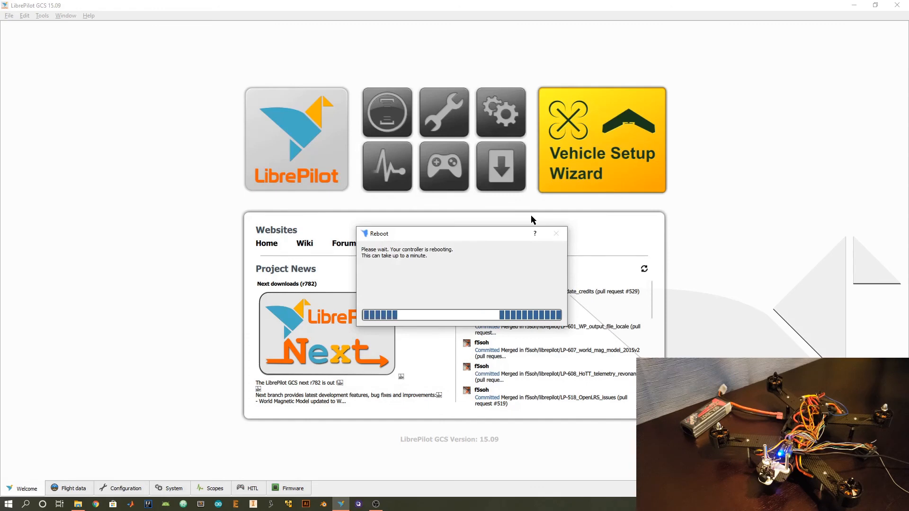